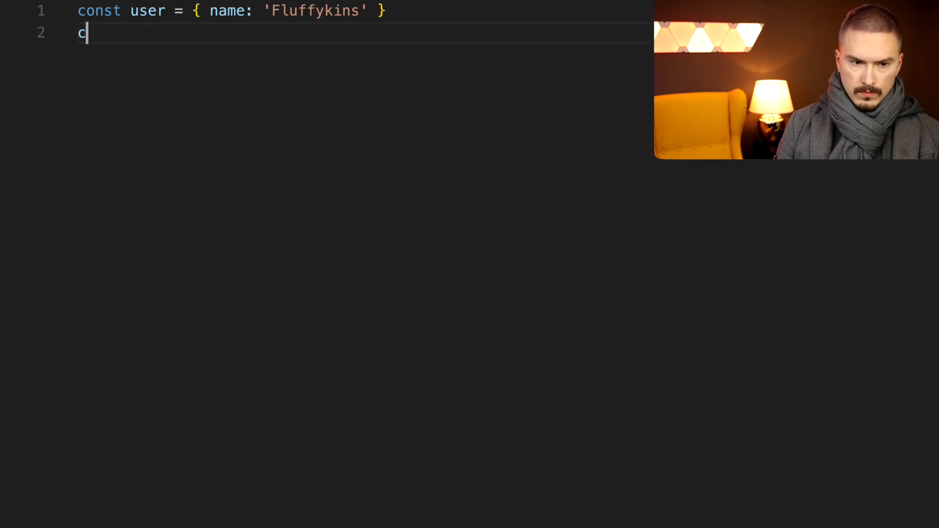
Write const zip = user?.address?.zip, log it as undefined, then remove the first '?'
{"action": "type", "text": "onst zip = user?.address?.zip"}
{"action": "type", "text": "console.log(zip) // undefined"}
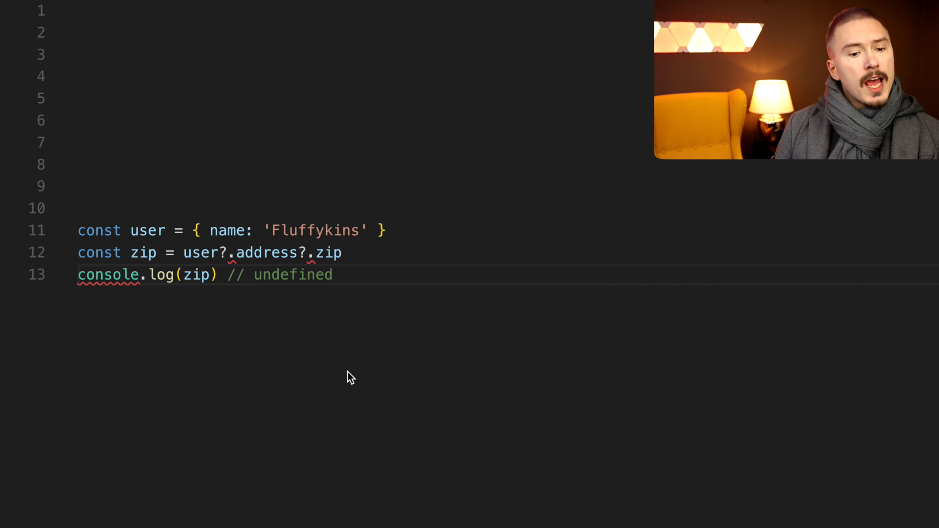
{"action": "mouse_move", "coordinate": [184, 255]}
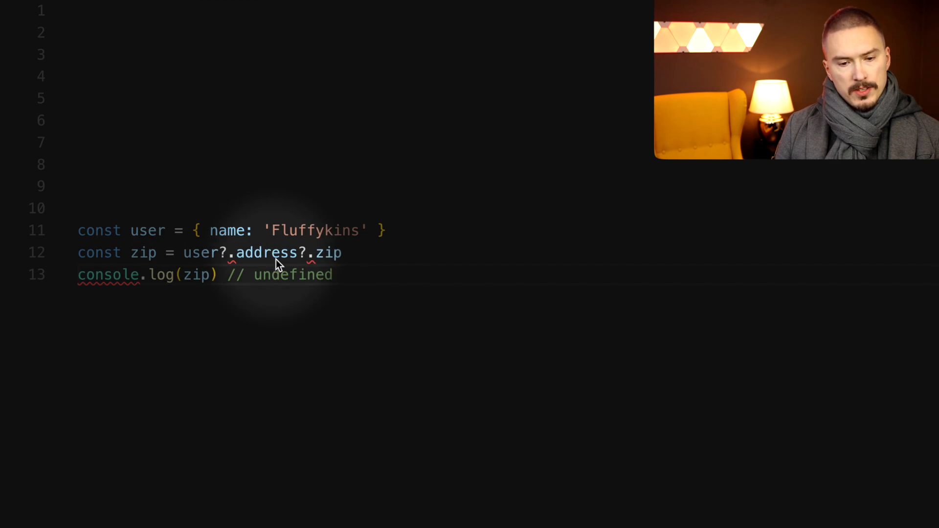
{"action": "mouse_move", "coordinate": [302, 264]}
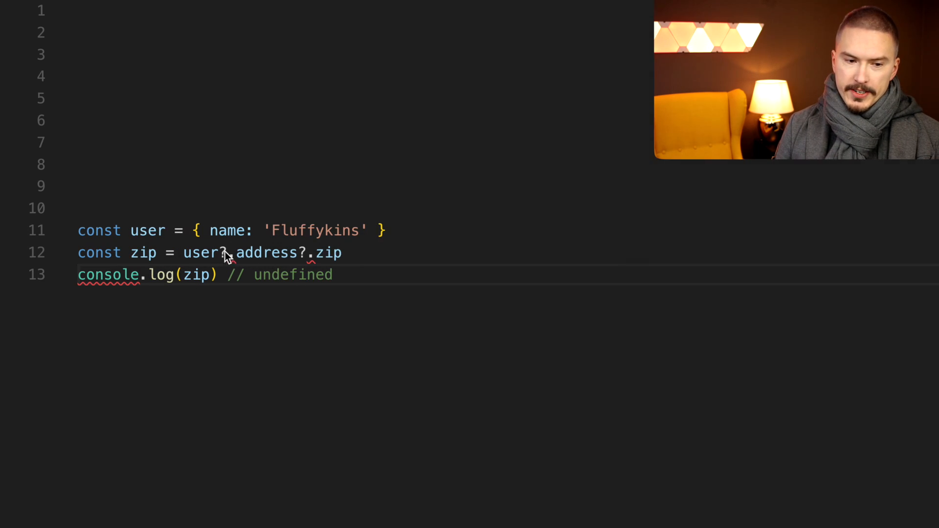
{"action": "mouse_move", "coordinate": [151, 291]}
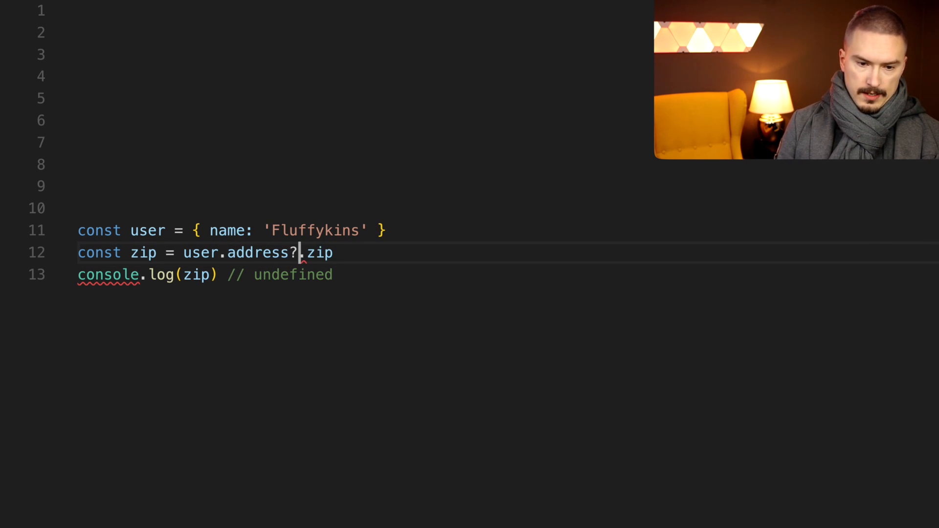
Remove the remaining optional chain and start Quokka on the current file
{"action": "key", "text": "Backspace"}
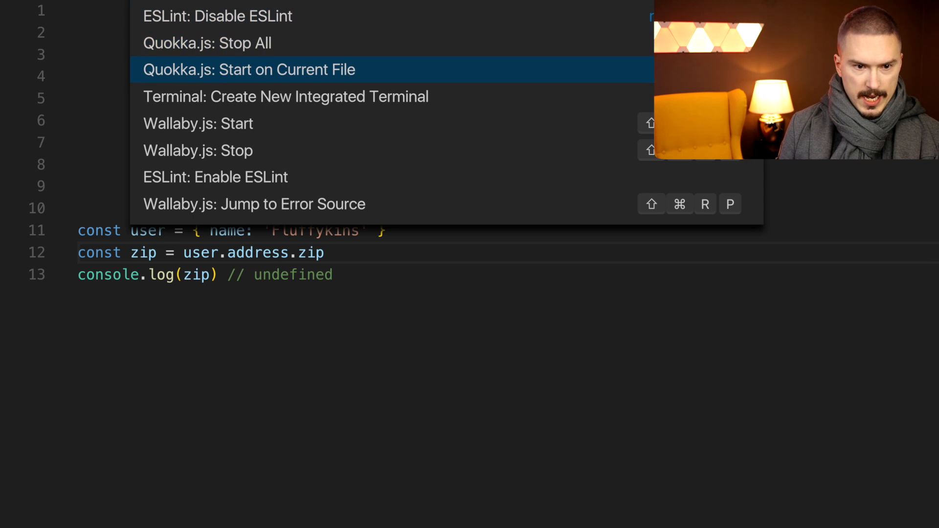
{"action": "type", "text": "Q"}
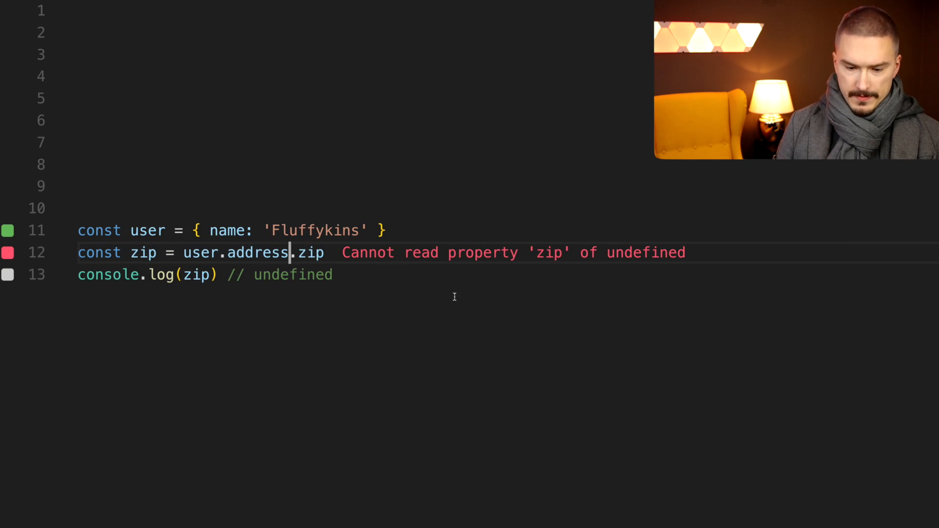
{"action": "type", "text": "?"}
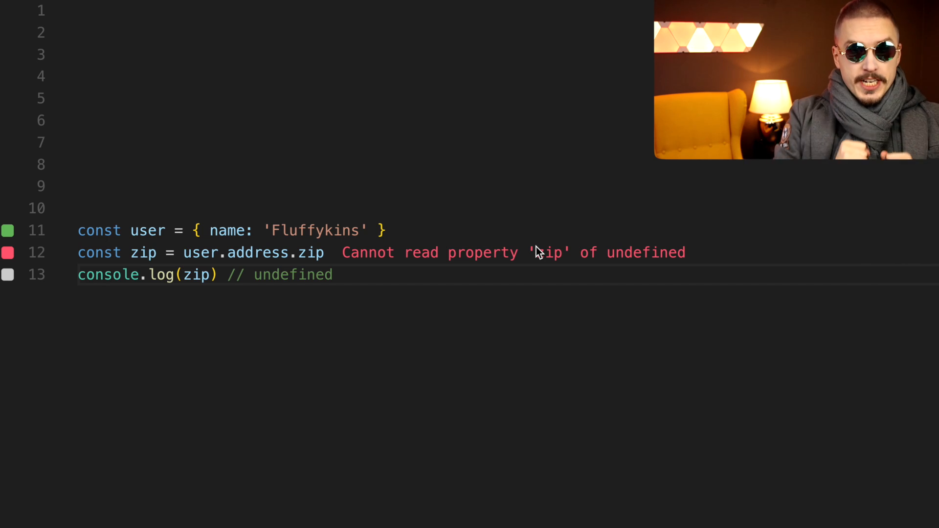
Rewrite the lookup as user && user.address && user.address.zip across separate lines
{"action": "key", "text": "Enter"}
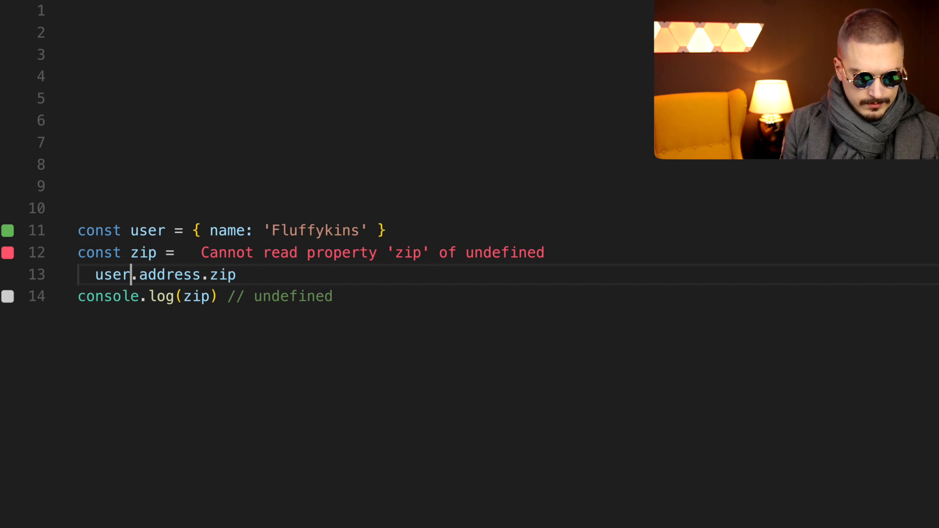
{"action": "type", "text": "user &&"}
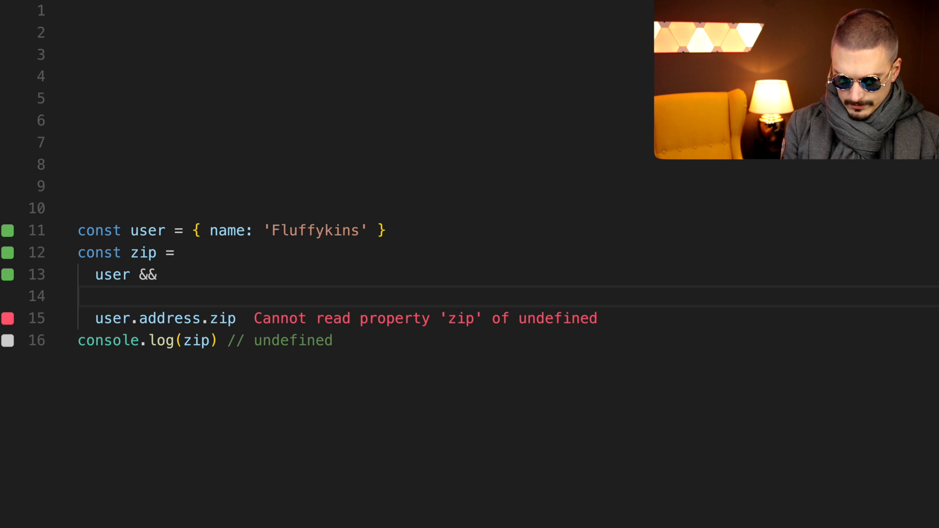
{"action": "type", "text": "user.addre"}
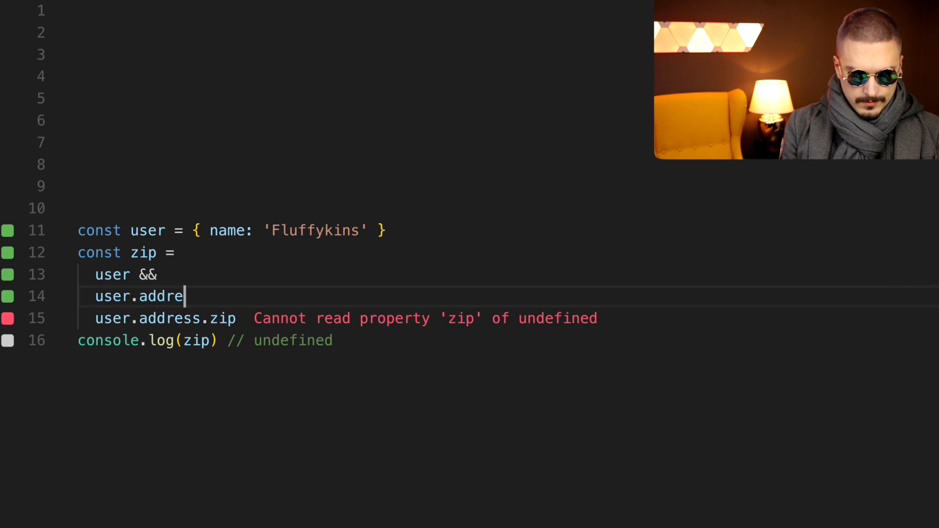
{"action": "type", "text": "ss &&"}
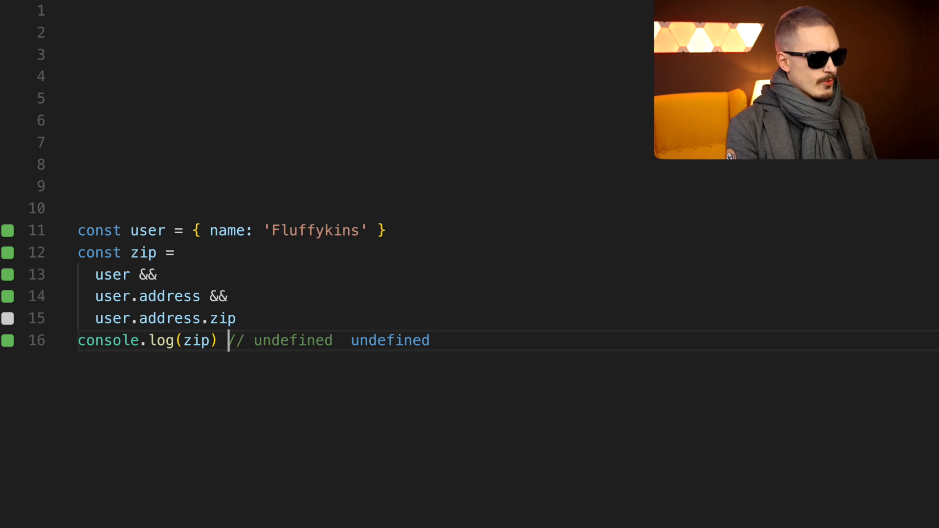
Replace the && guard chain with a nested ternary checking user, then user.address
{"action": "left_click_drag", "start_coordinate": [93, 275], "coordinate": [237, 318]}
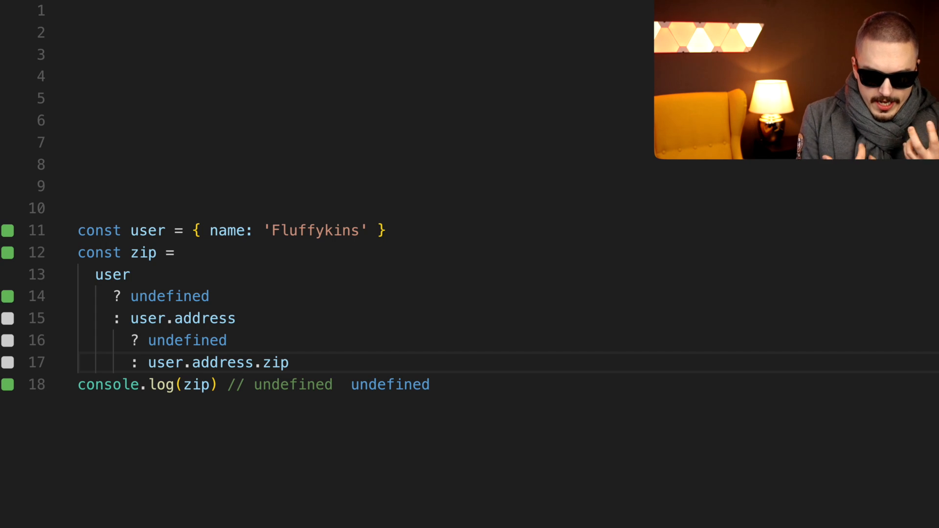
{"action": "mouse_move", "coordinate": [587, 449]}
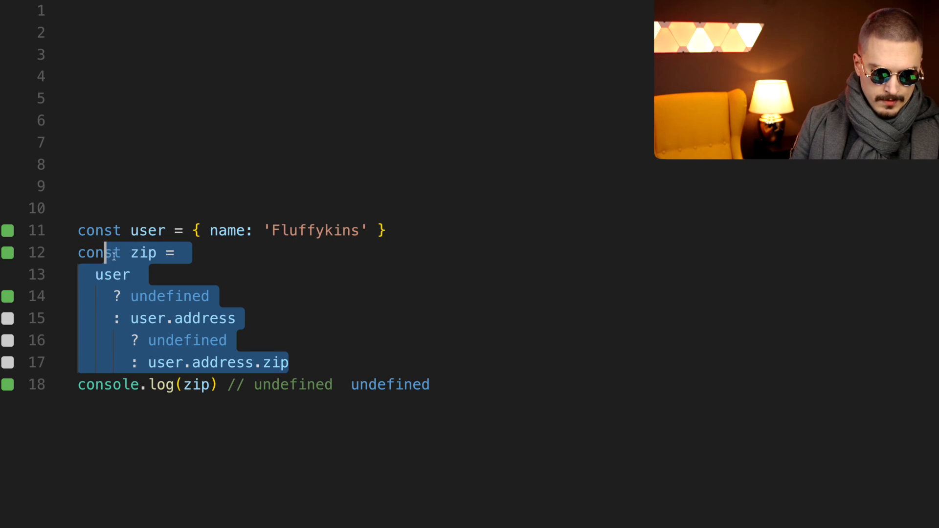
Use let zip with try assigning user.address.zip and catch assigning undefined
{"action": "type", "text": "let"}
{"action": "type", "text": "try {"}
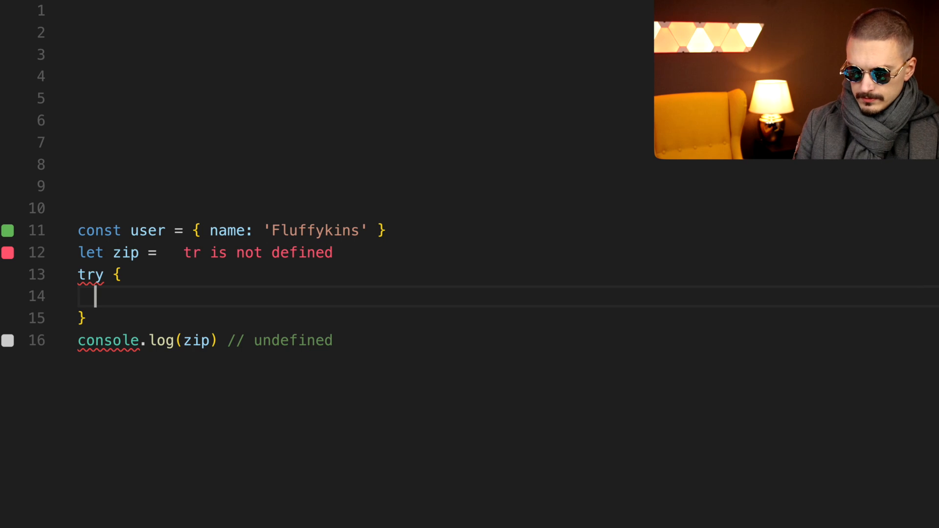
{"action": "type", "text": "zip"}
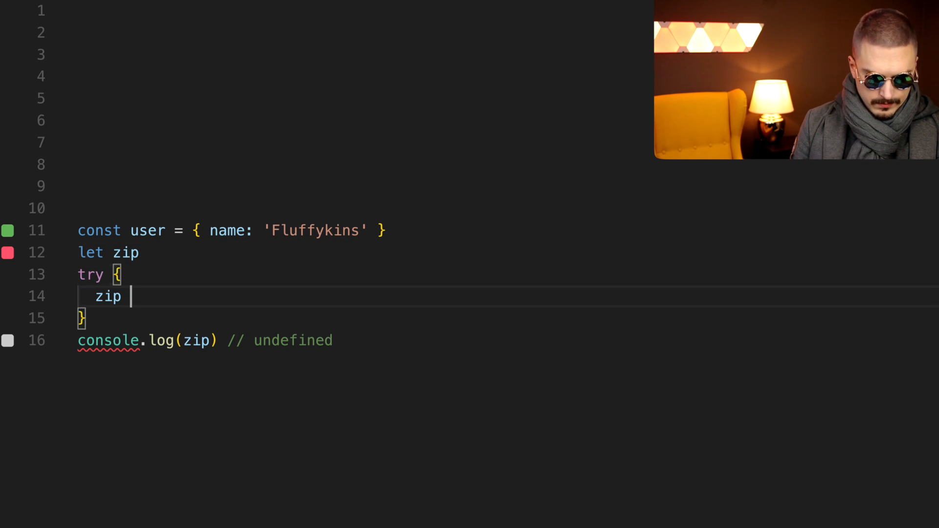
{"action": "type", "text": "user.address.zip"}
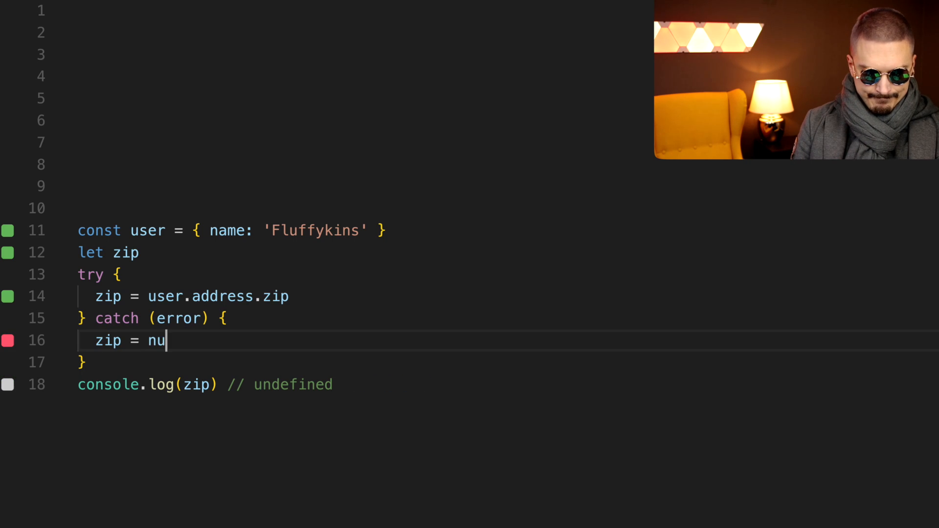
{"action": "type", "text": "ndefined"}
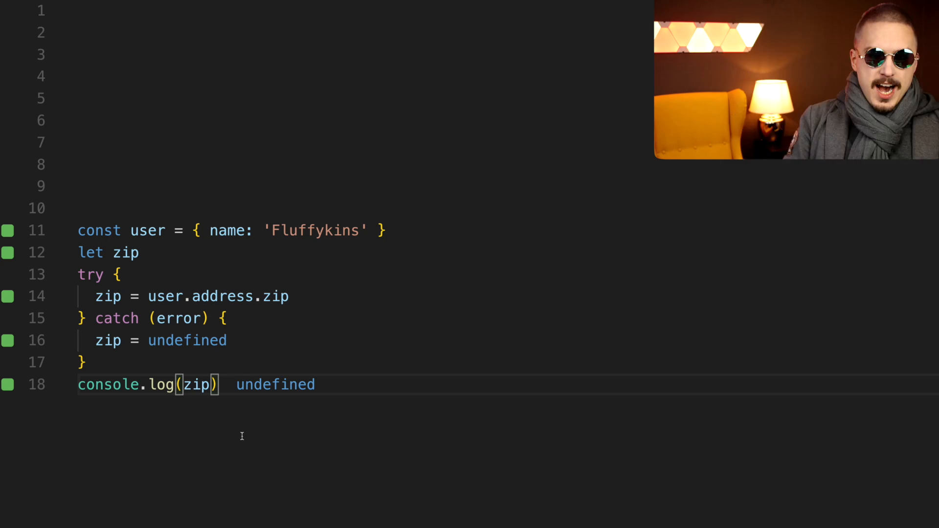
Write get(obj, ...props) recursing on props.slice(1), then call get(user, 'address', 'zip')
{"action": "type", "text": "function"}
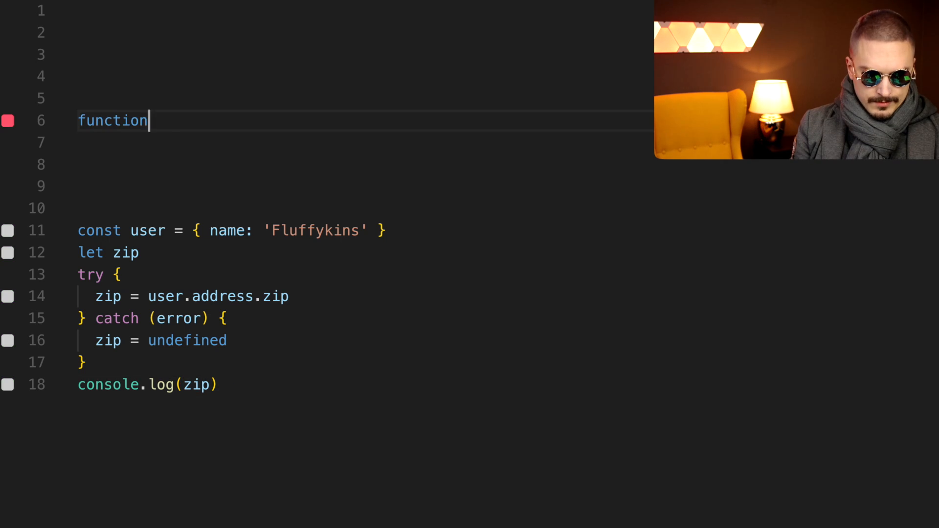
{"action": "type", "text": "get(obj, ...props) {"}
{"action": "left_click", "coordinate": [363, 143]}
{"action": "type", "text": "const val = obj[props["}
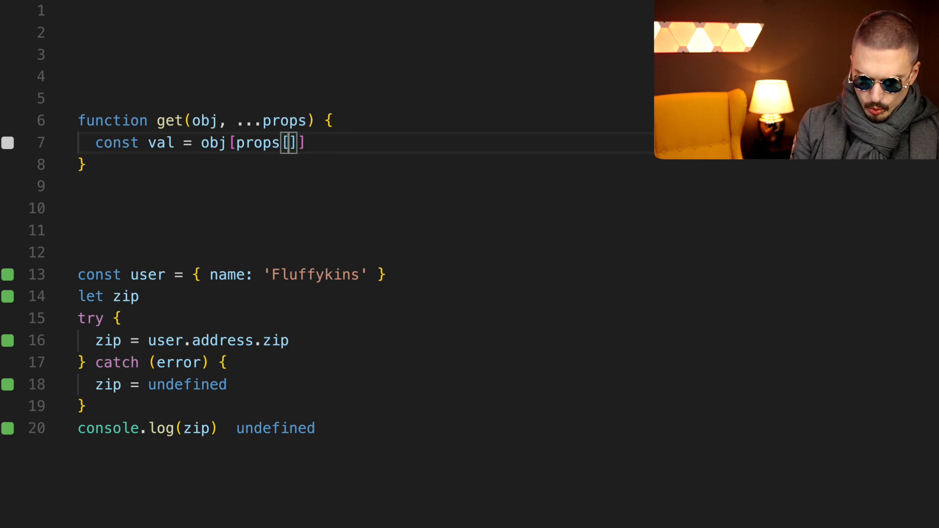
{"action": "type", "text": "if (props.length === 1) return val"}
{"action": "type", "text": "const"}
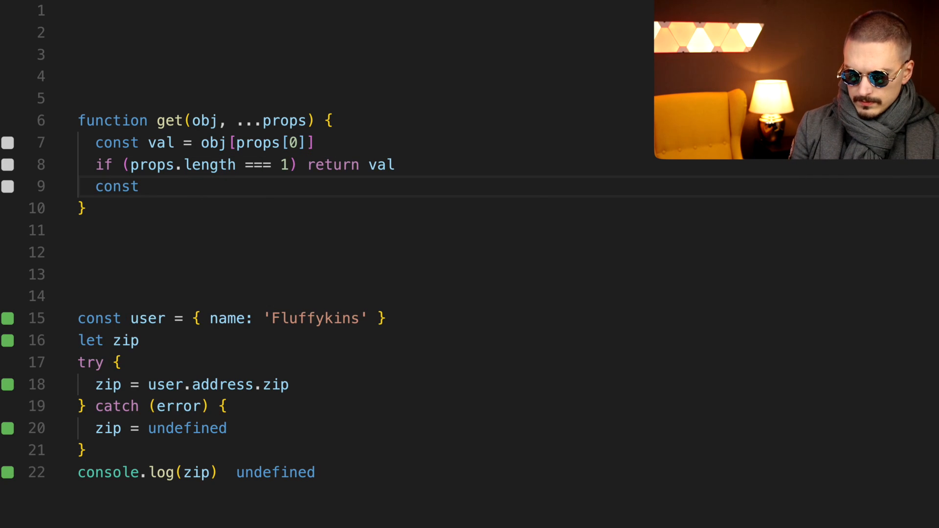
{"action": "type", "text": "rest = props.sl"}
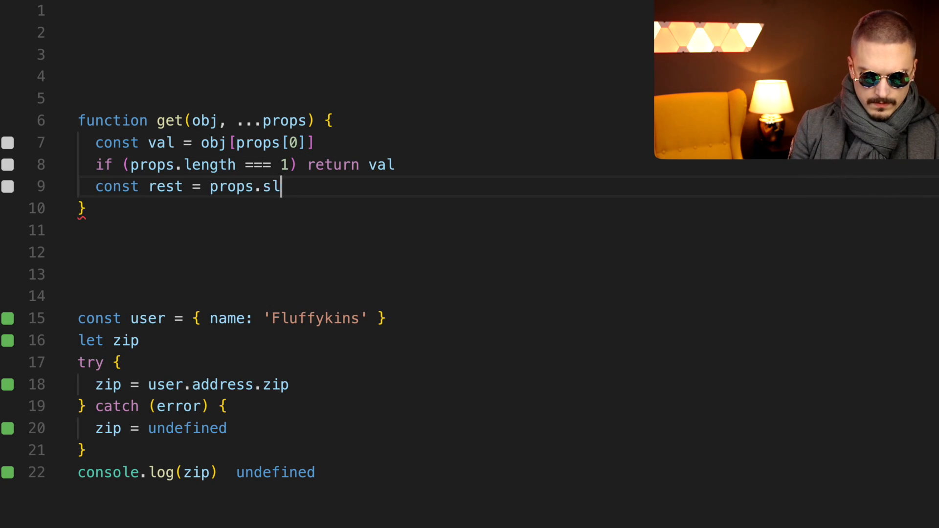
{"action": "type", "text": "ice(1)"}
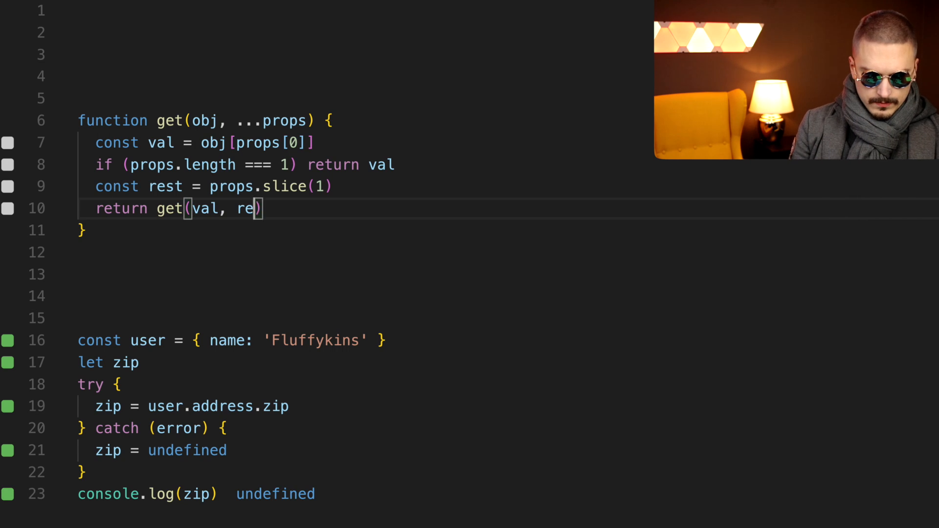
{"action": "type", "text": "st"}
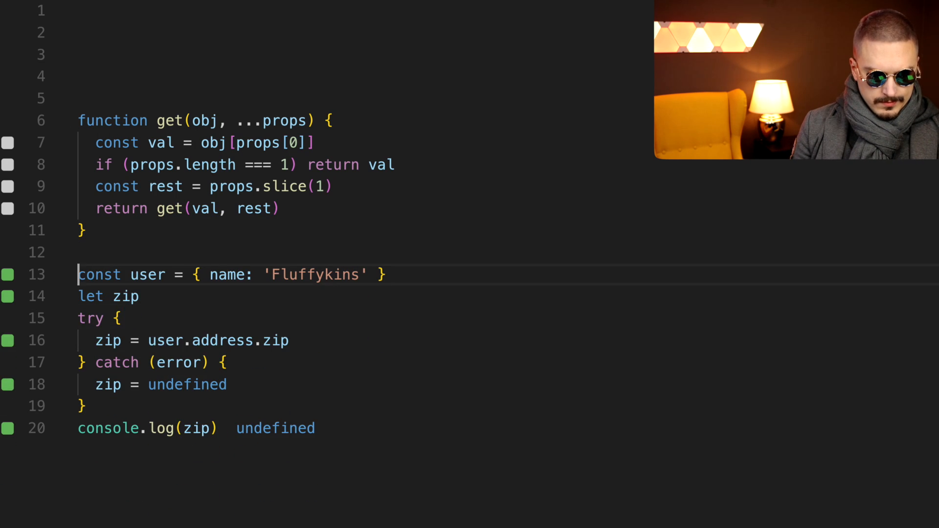
{"action": "type", "text": "get(user, 'address', 'zip')"}
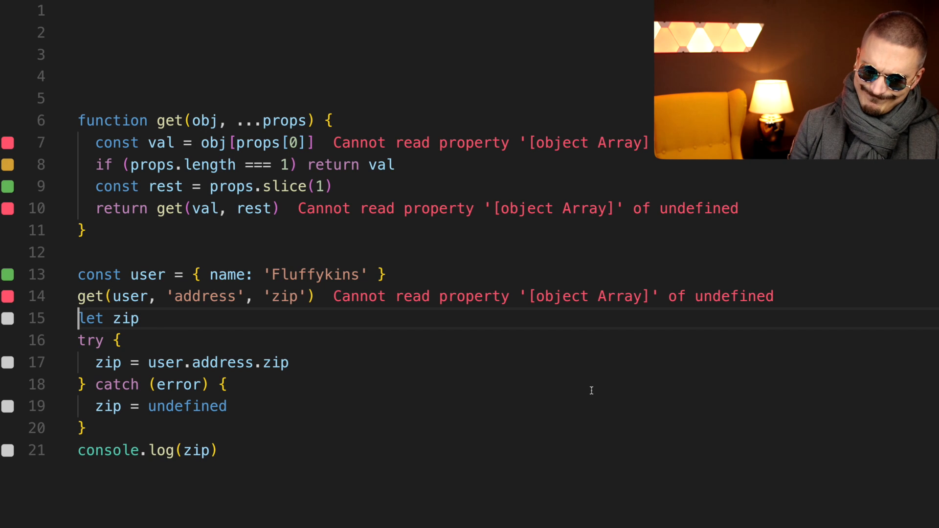
Begin a new const zip declaration above the user object
{"action": "type", "text": "const zip"}
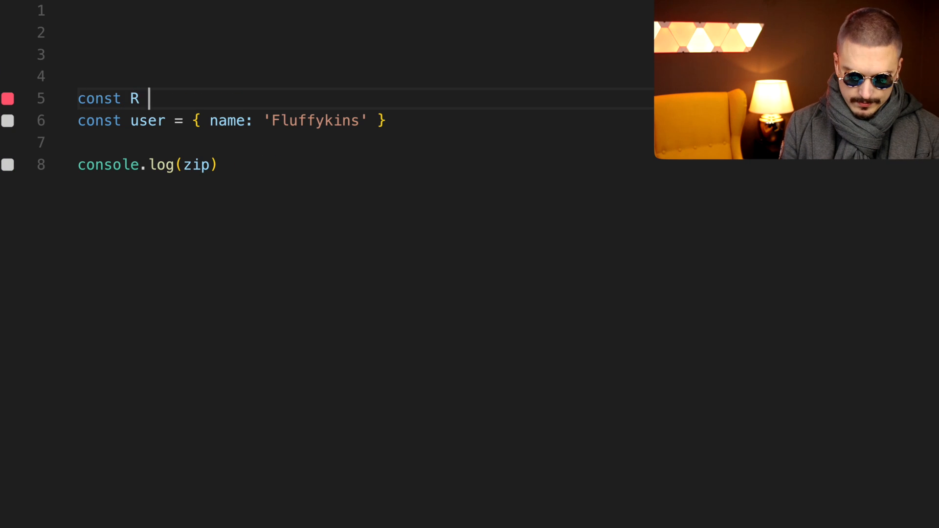
Require Ramda as R and declare a userWithAddress object for R.path lookups
{"action": "type", "text": "= require('ramda')"}
{"action": "type", "text": "const userWith"}
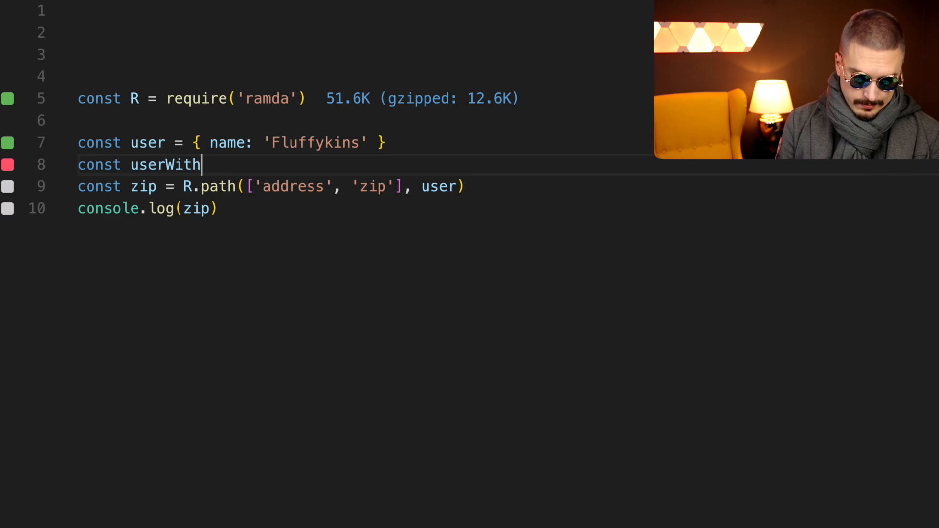
{"action": "type", "text": "Address = { name: 'Fluffykins', address: { zip: 12345}"}
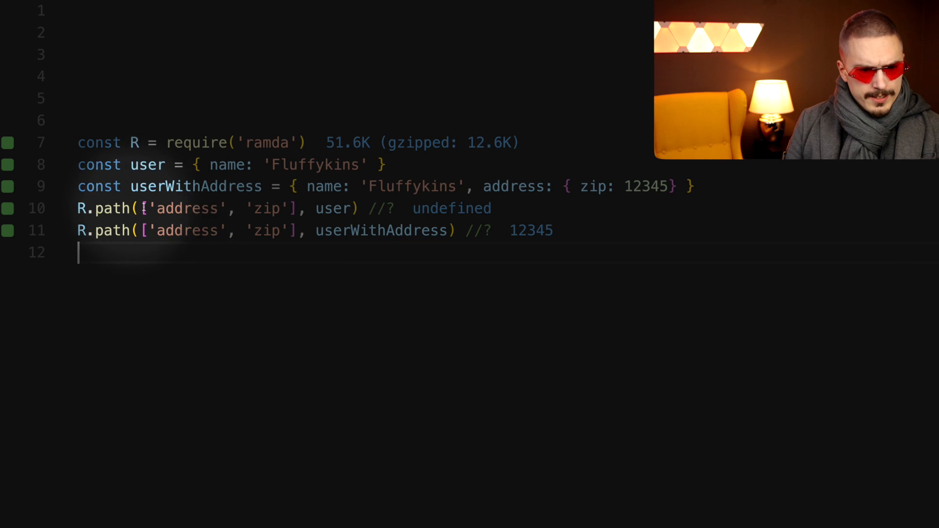
{"action": "mouse_move", "coordinate": [334, 209]}
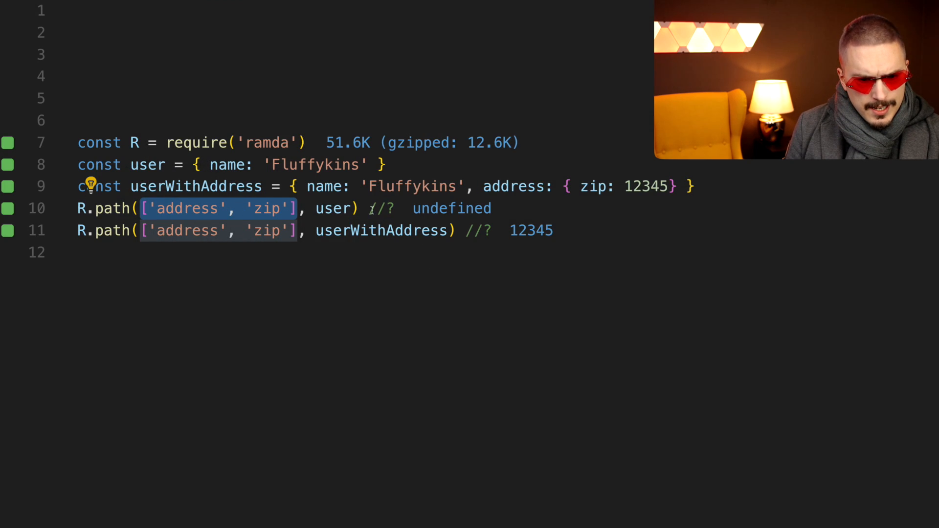
{"action": "double_click", "coordinate": [333, 209]}
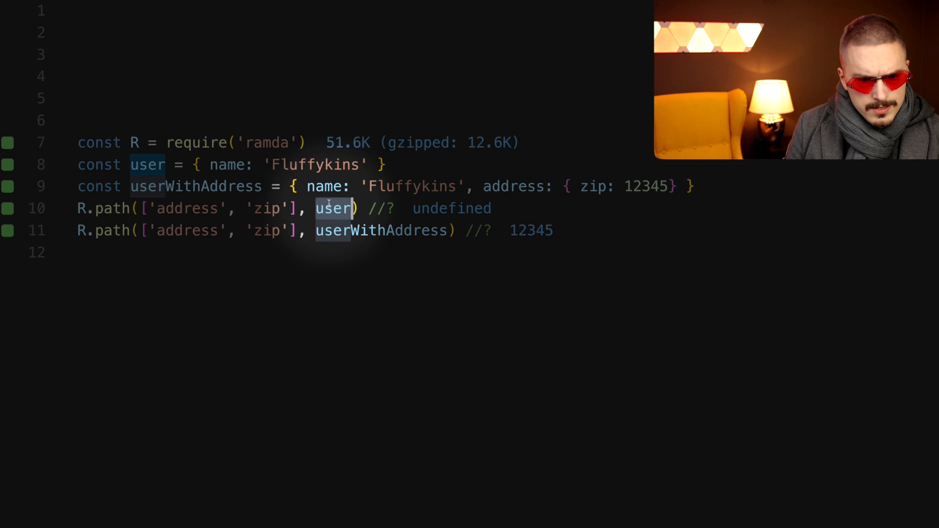
{"action": "mouse_move", "coordinate": [419, 280]}
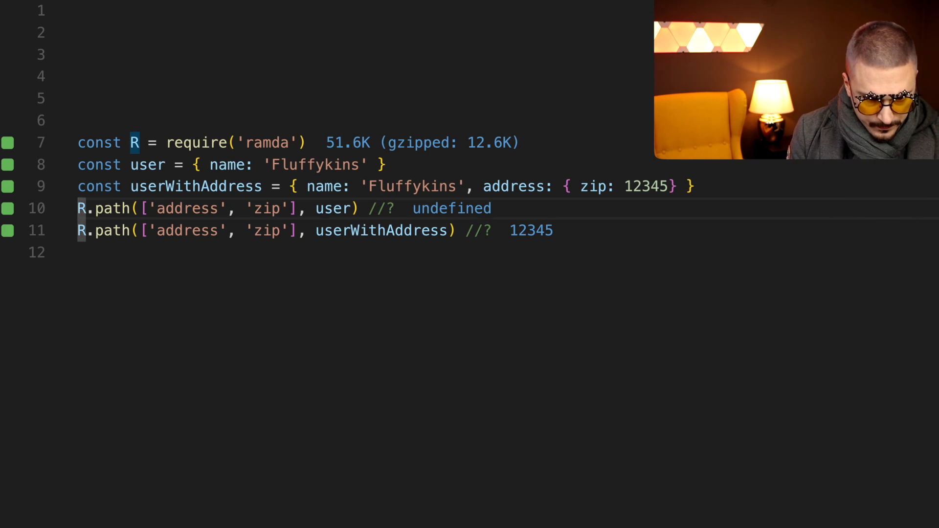
Define const getZip = R.path(['address', 'zip'])
{"action": "type", "text": "const getZip ="}
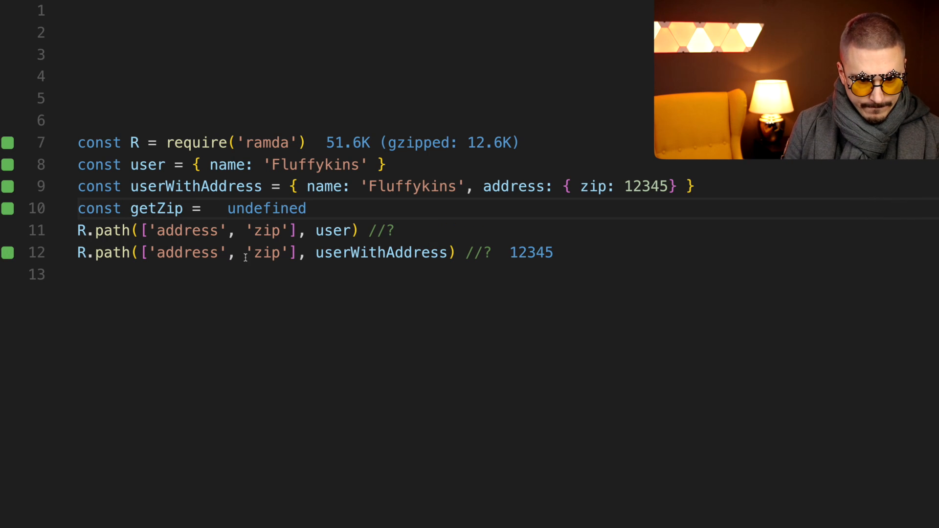
{"action": "left_click", "coordinate": [211, 208]}
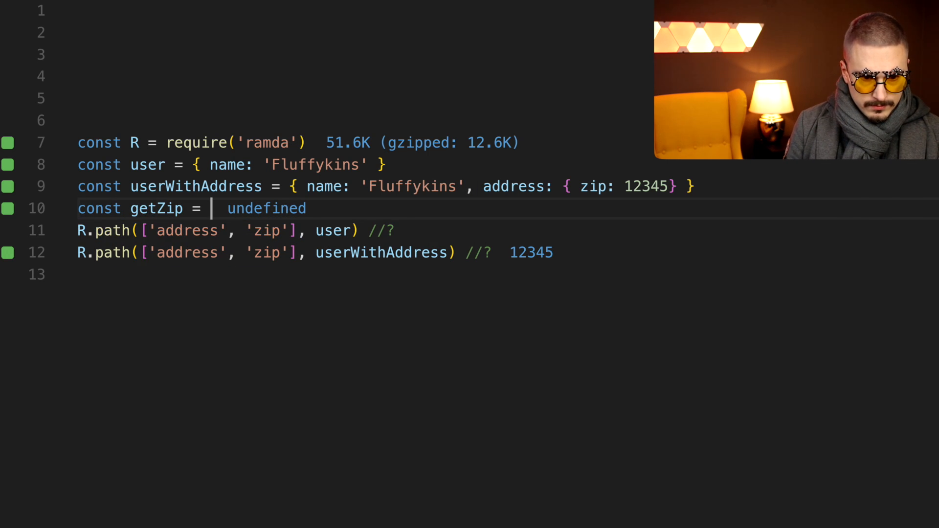
{"action": "type", "text": "R.path(['address', 'zip'])"}
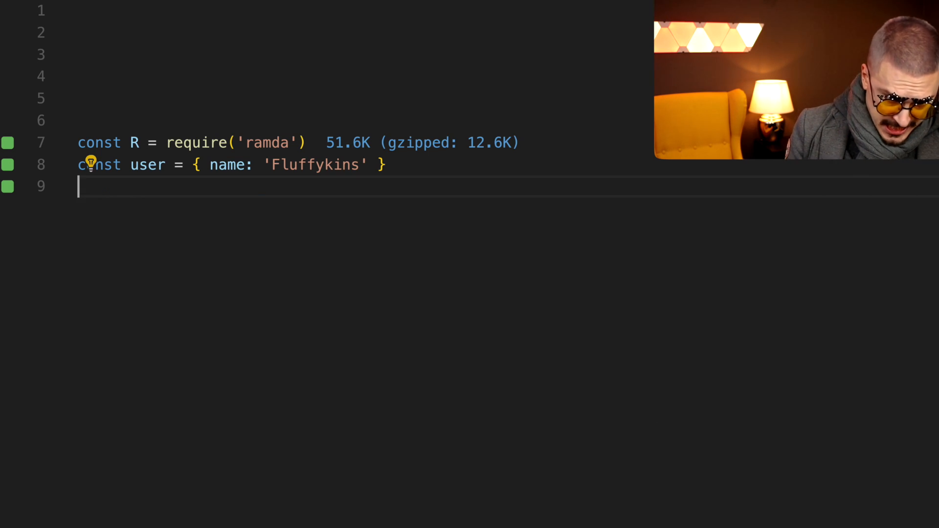
Add const zip = user?.address?.zip with a 'zip // <-' marker showing undefined
{"action": "type", "text": "const zip = user?."}
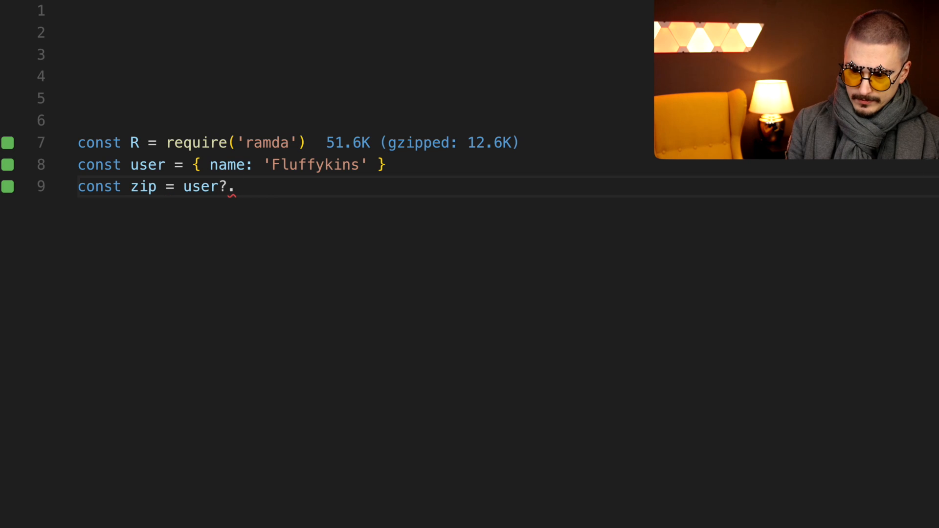
{"action": "type", "text": "address?.zip"}
{"action": "type", "text": "zip //"}
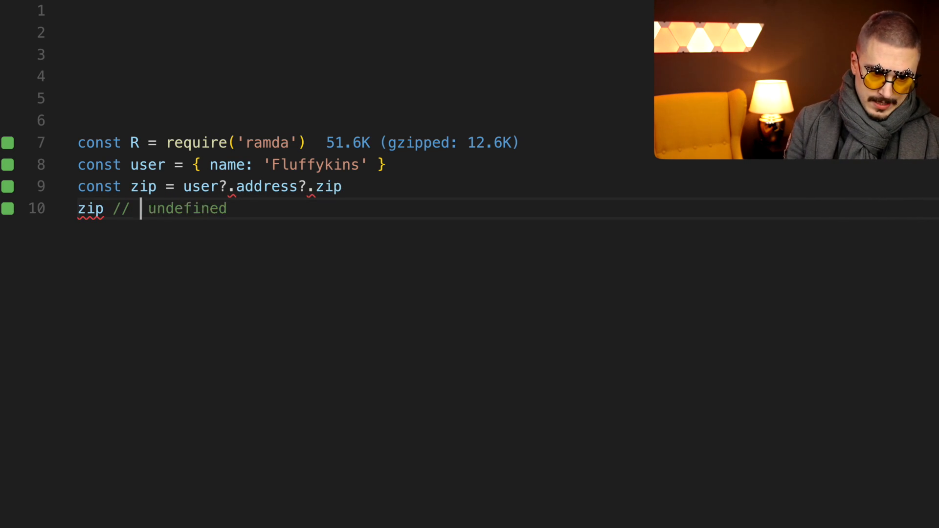
{"action": "type", "text": "<-"}
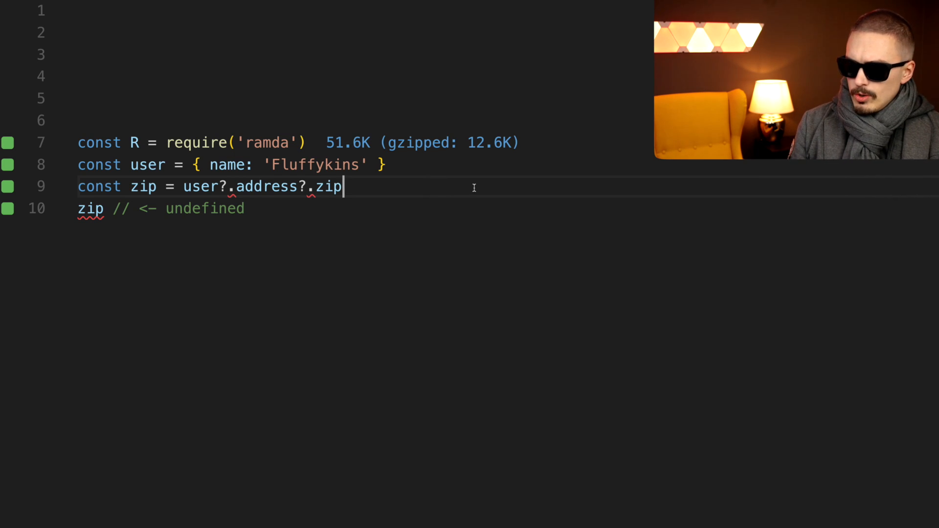
Add const zip = get(user, 'address', 'zip') below it
{"action": "type", "text": "const zip = get("}
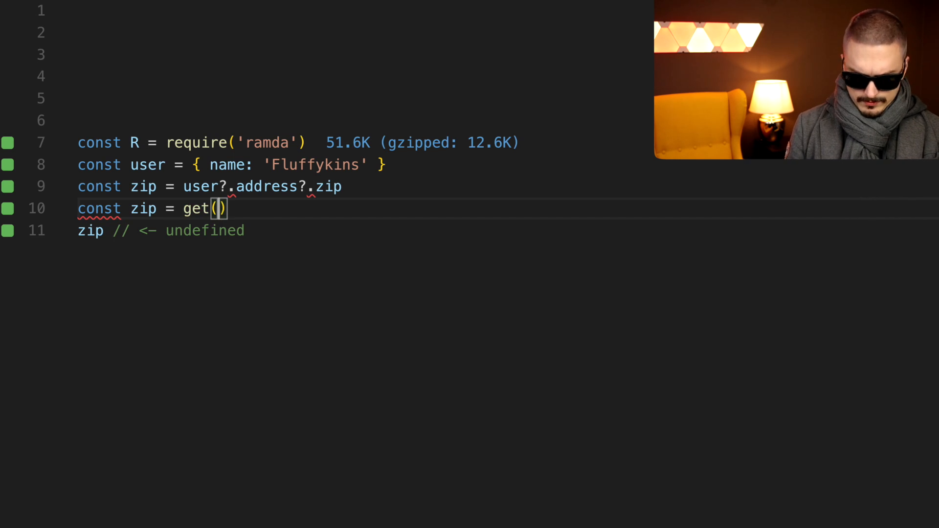
{"action": "type", "text": "user, 'address', 'zi"}
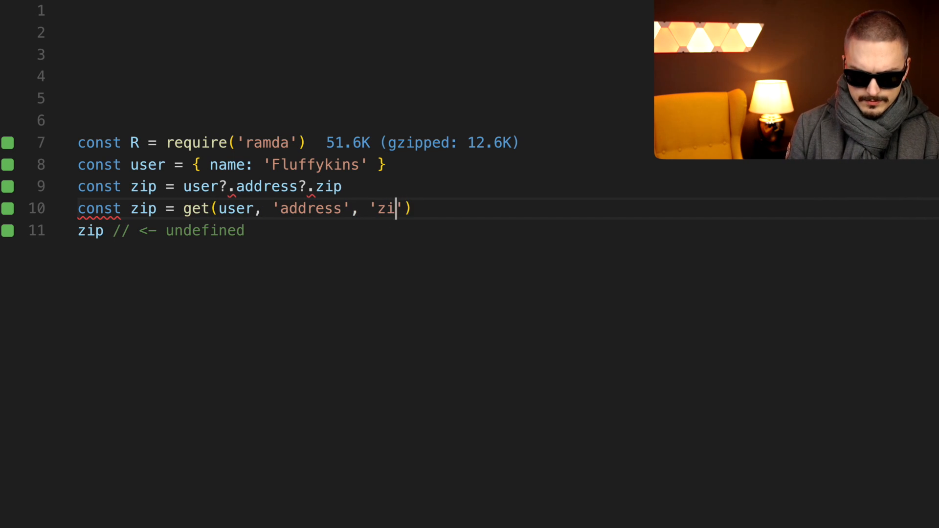
{"action": "type", "text": "p"}
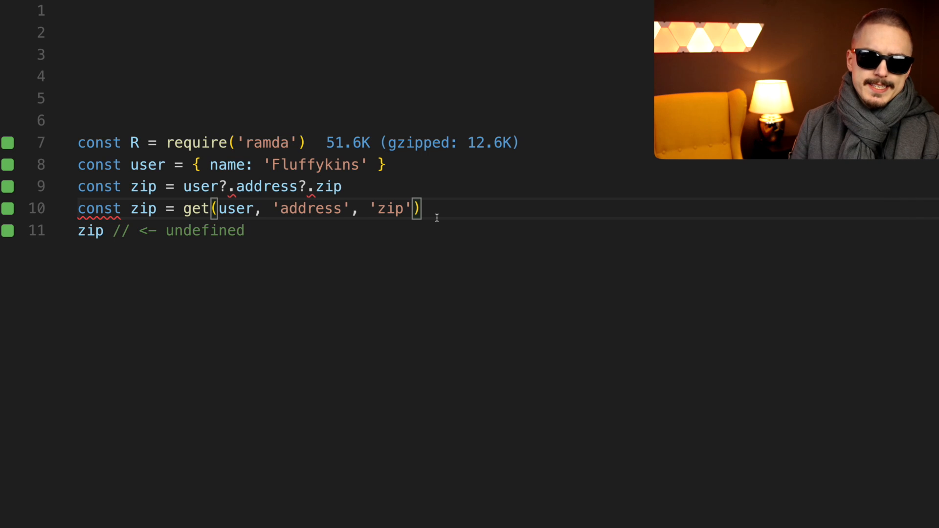